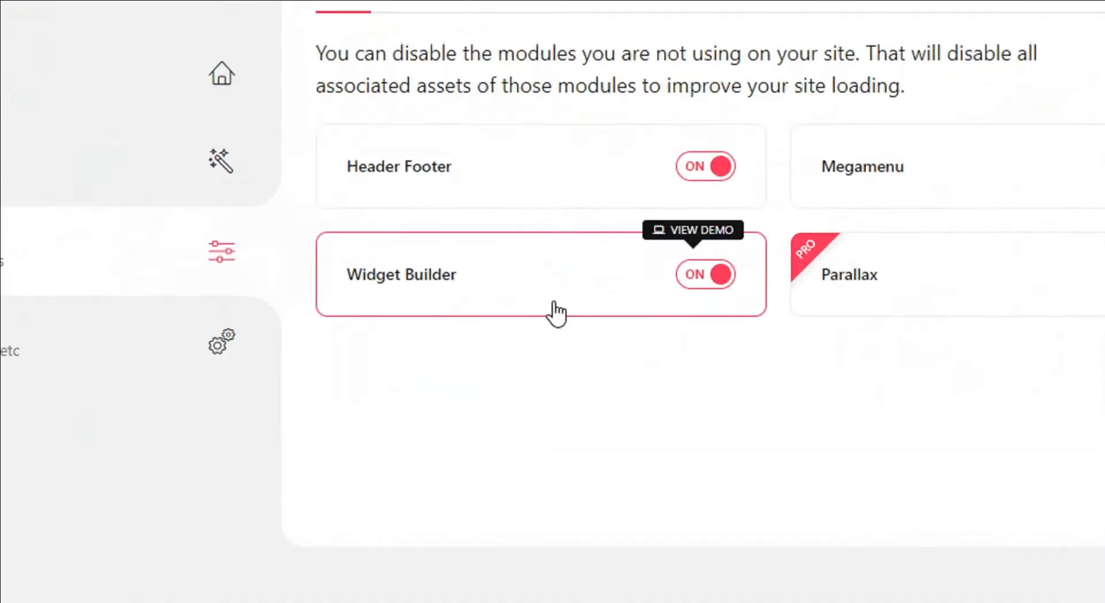
Step: Toggle the Widget Builder module off on the ElementsKit Modules card
{"action": "left_click", "coordinate": [704, 274]}
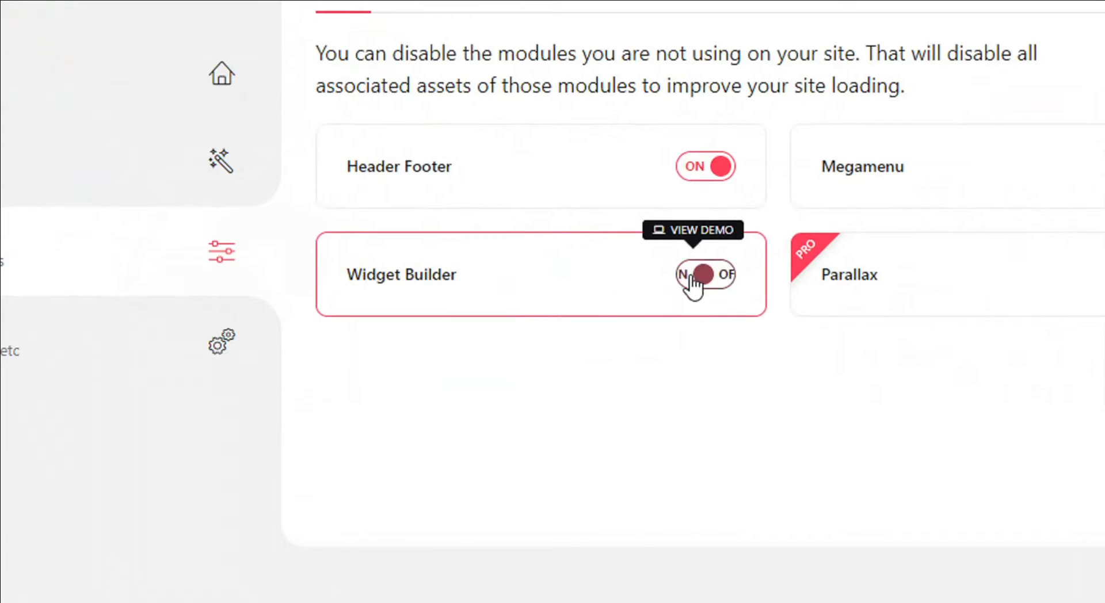